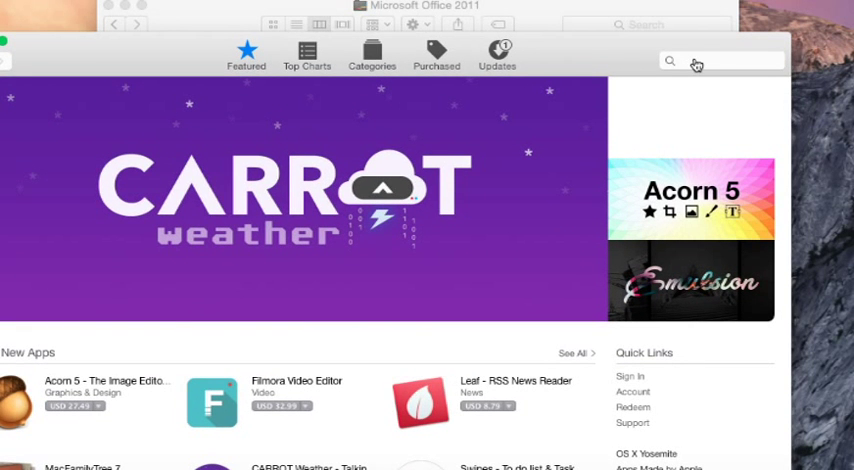
Search the App Store for 'OneNote' and install Microsoft OneNote.
text(OneNote)
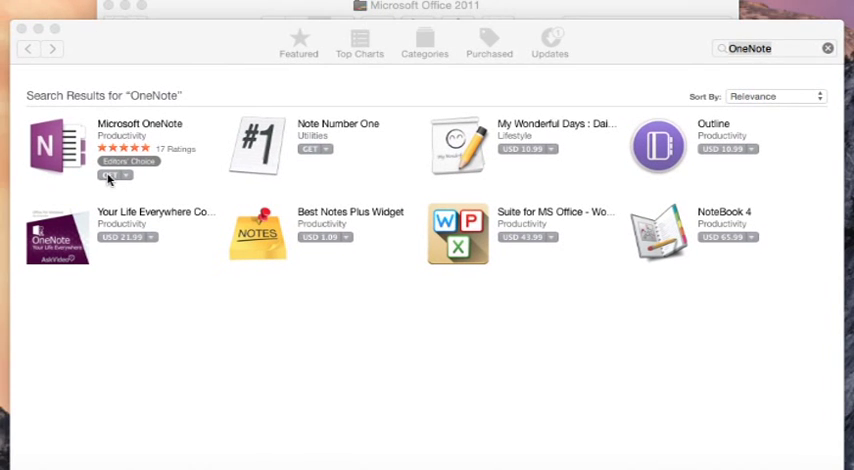
click(112, 176)
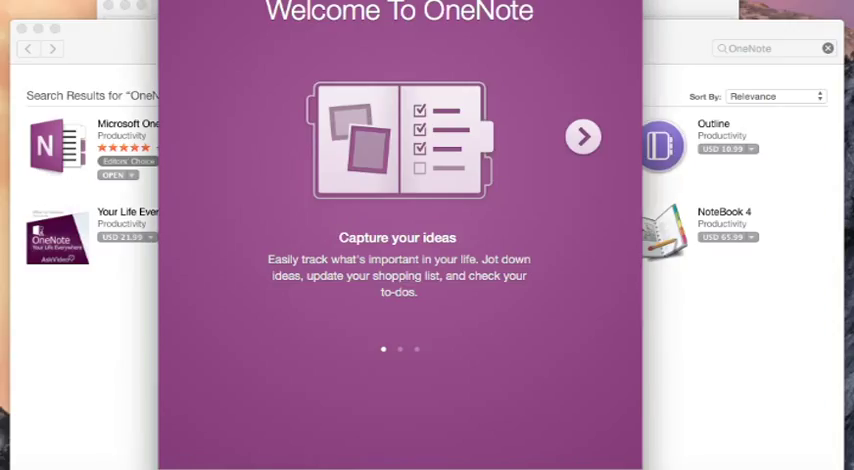
Advance through the Welcome To OneNote pages to the 'OneNote is Free' screen.
click(584, 136)
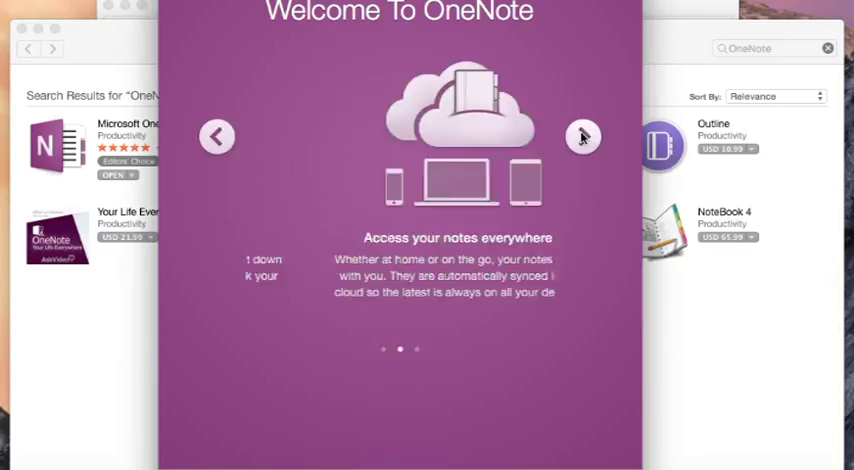
click(584, 136)
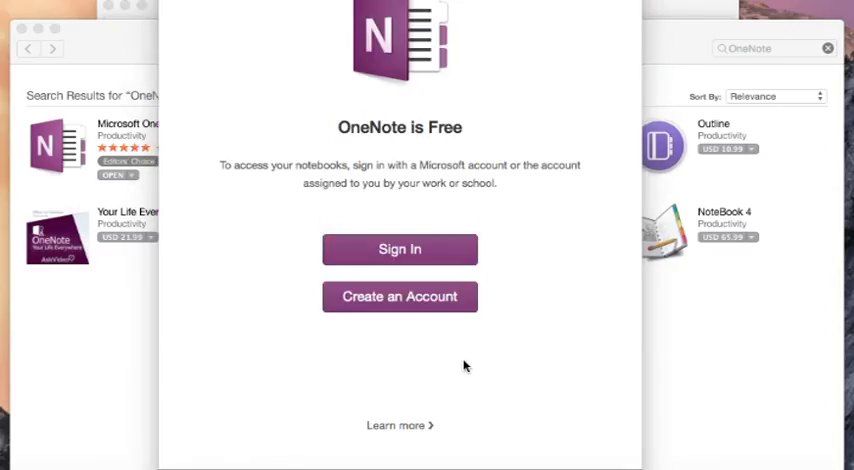
mouse_move(400, 250)
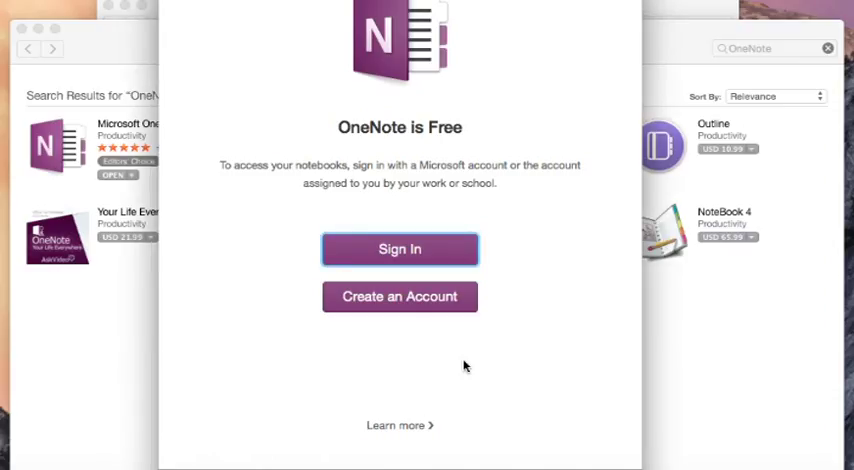
mouse_move(500, 352)
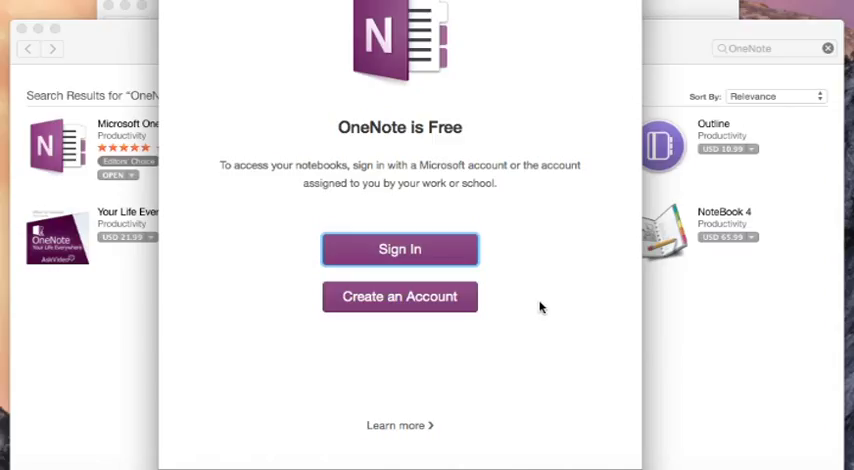
mouse_move(398, 308)
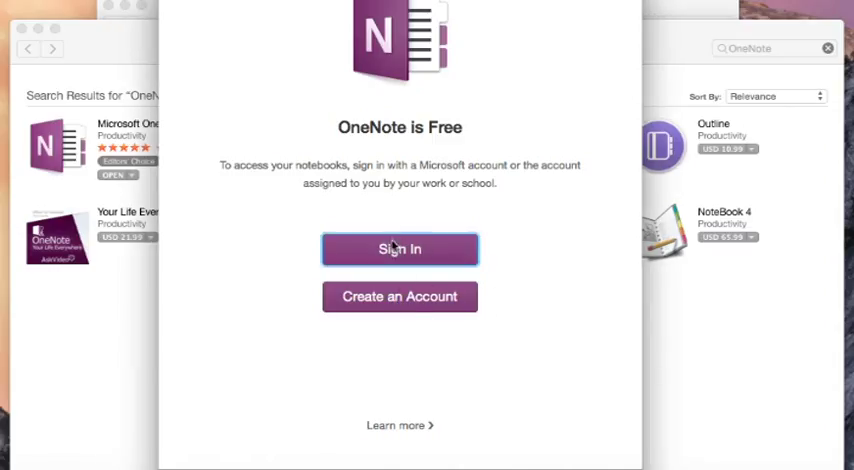
Begin sign-in and submit the account email to reach the password page.
click(400, 250)
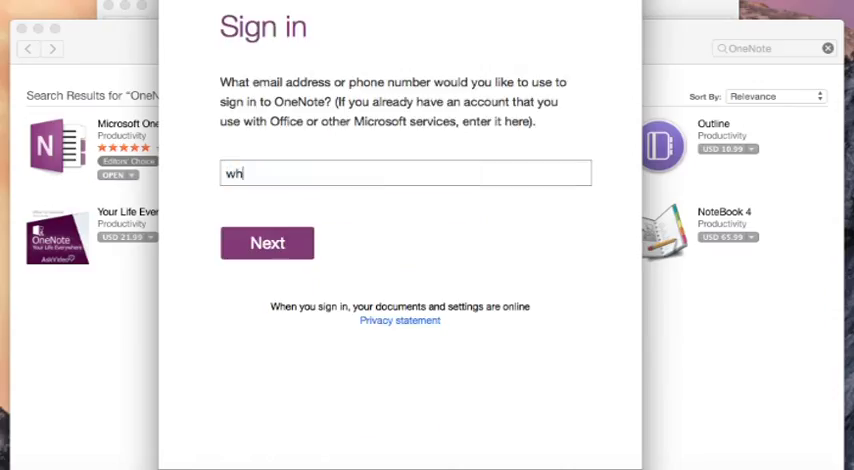
click(268, 244)
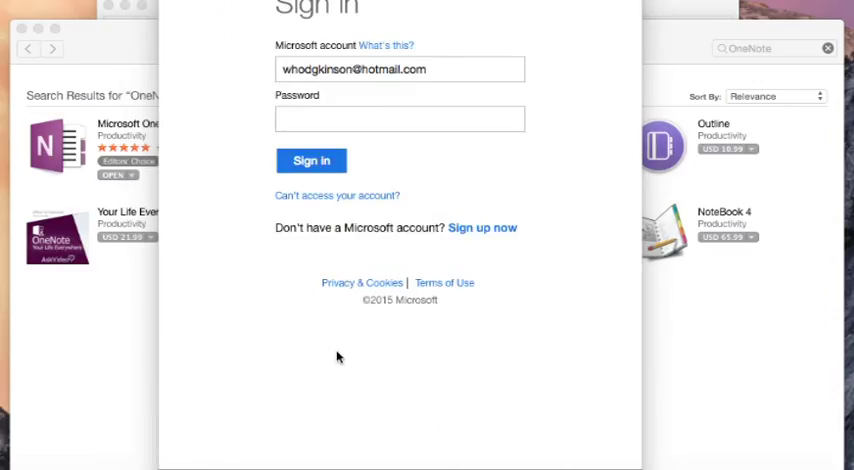
mouse_move(332, 406)
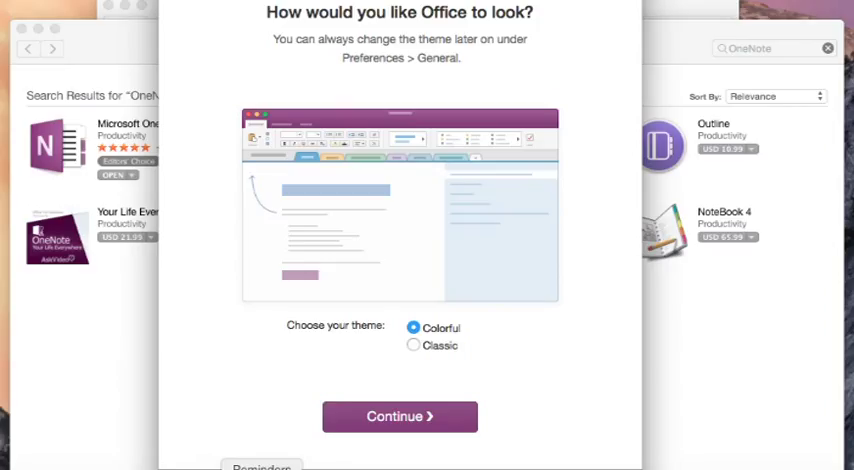
Keep the Colorful theme and start using OneNote to reach the new notebook screen.
click(400, 416)
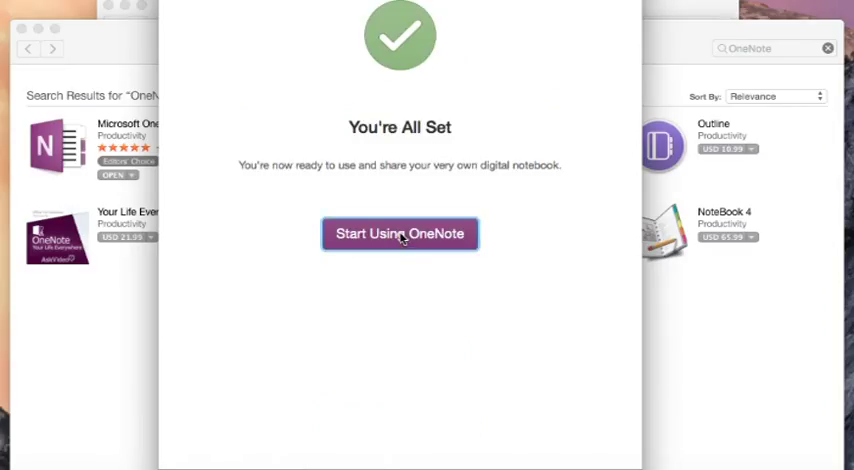
click(400, 232)
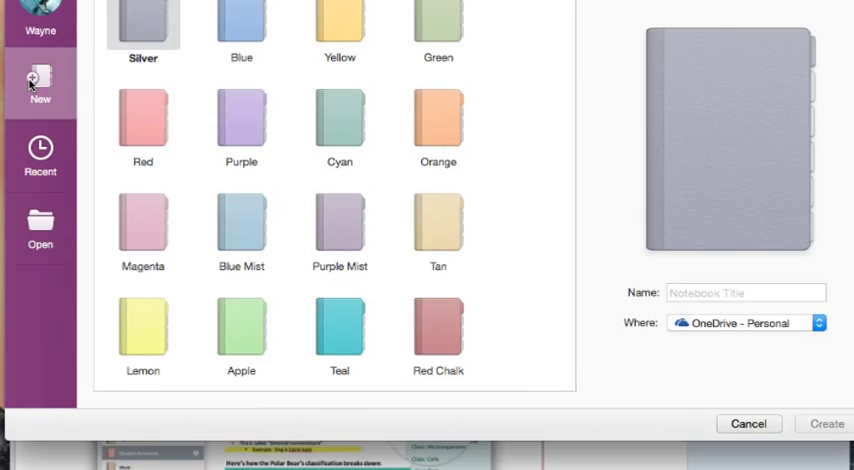
Create a green notebook named 'DP Biology wayne Hodgkinson' on OneDrive - Personal.
click(438, 84)
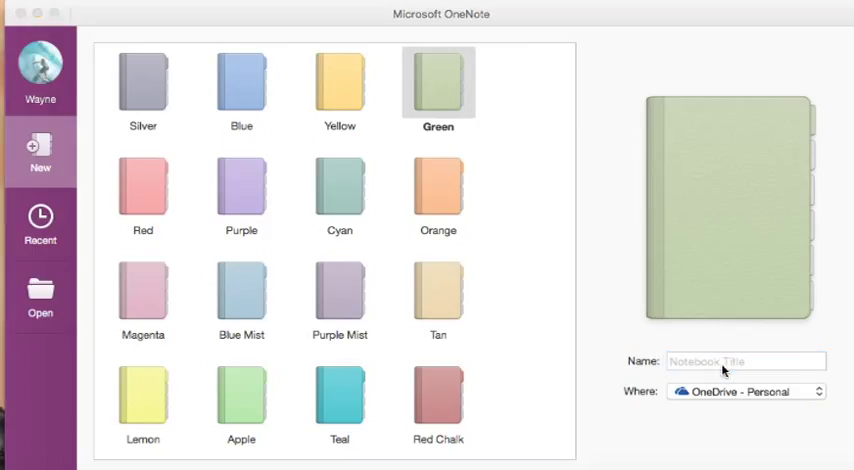
click(746, 360)
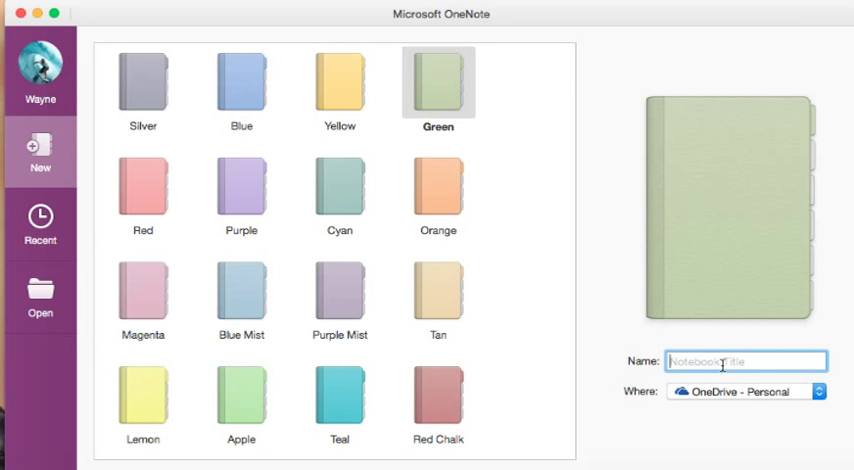
text(DP Biology wayne Hodgkinson)
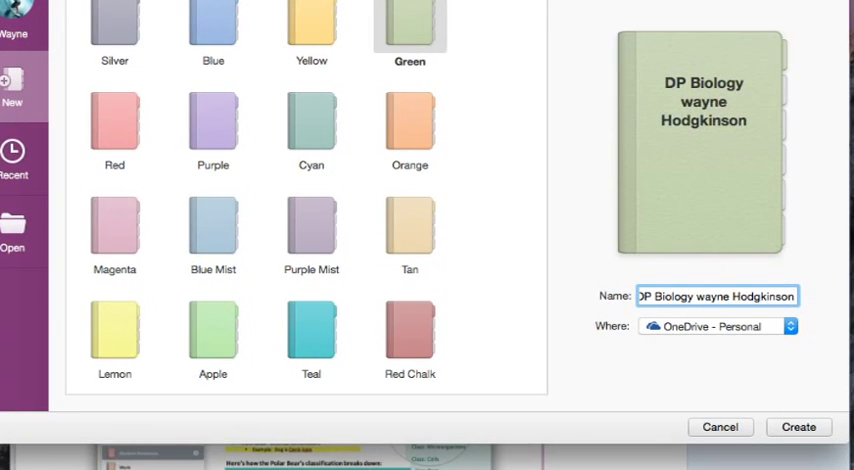
click(798, 428)
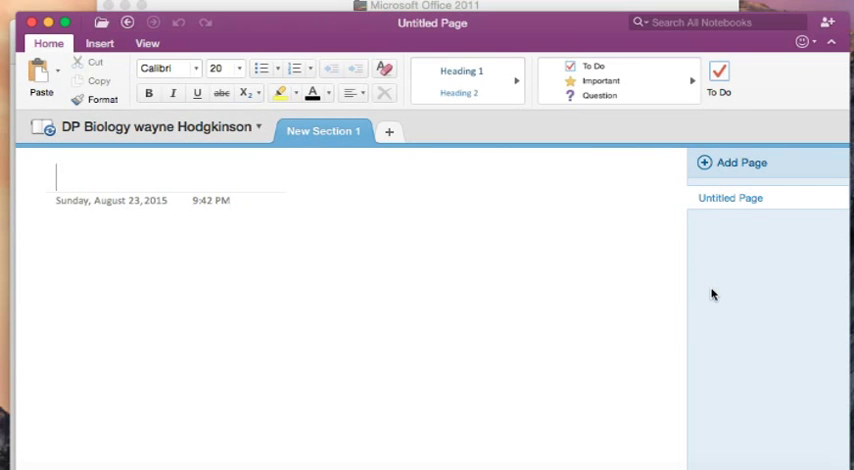
mouse_move(600, 124)
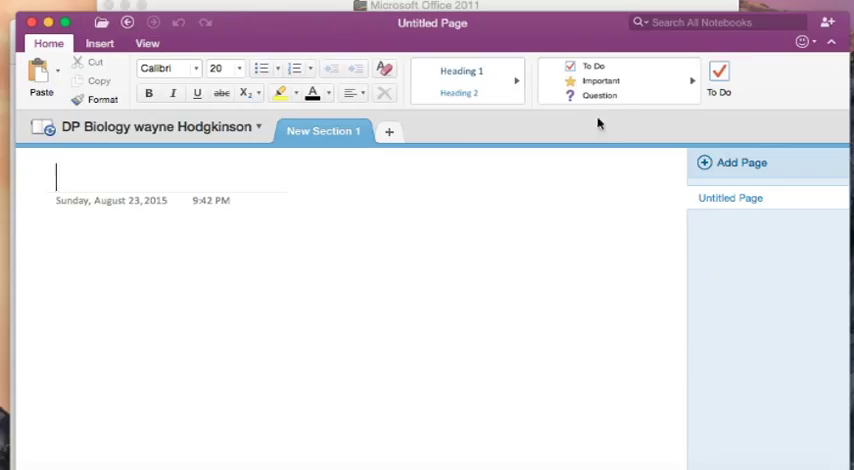
mouse_move(312, 354)
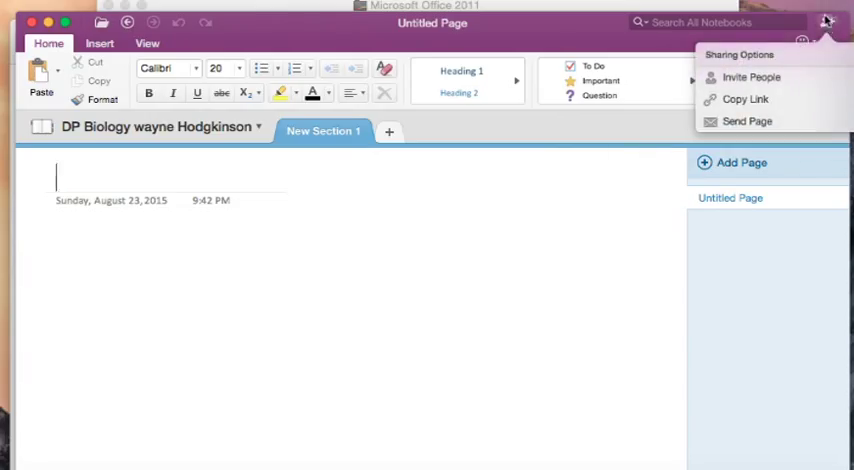
mouse_move(752, 76)
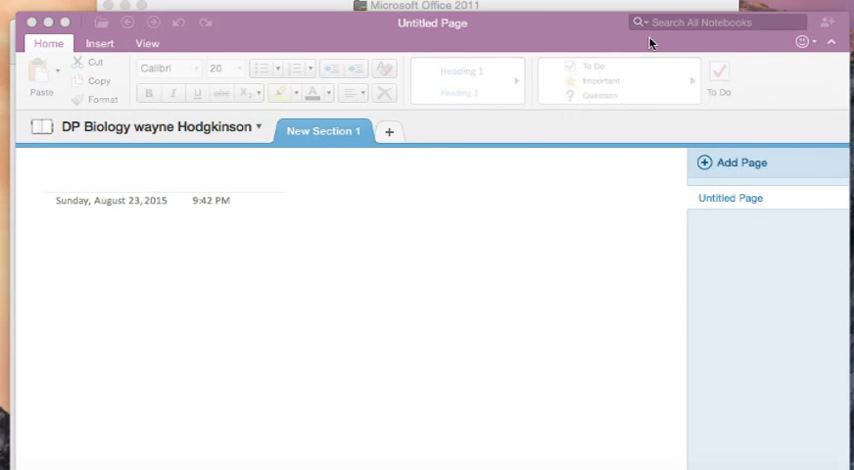
Show the Sharing Options for the DP Biology notebook.
click(828, 22)
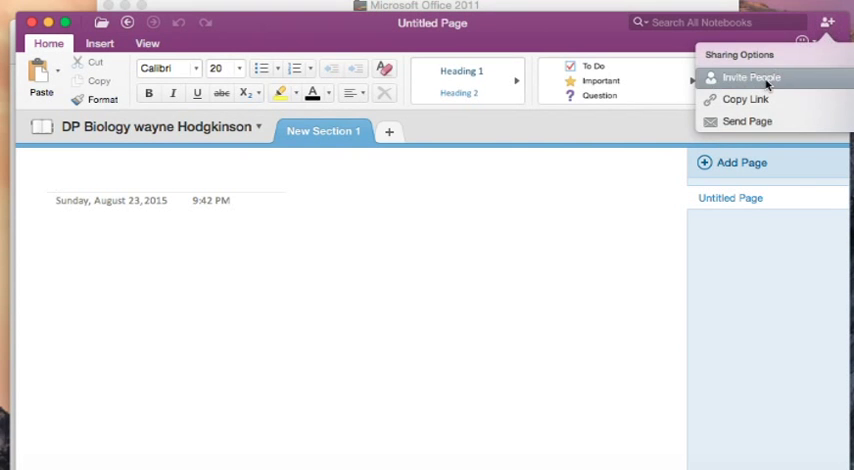